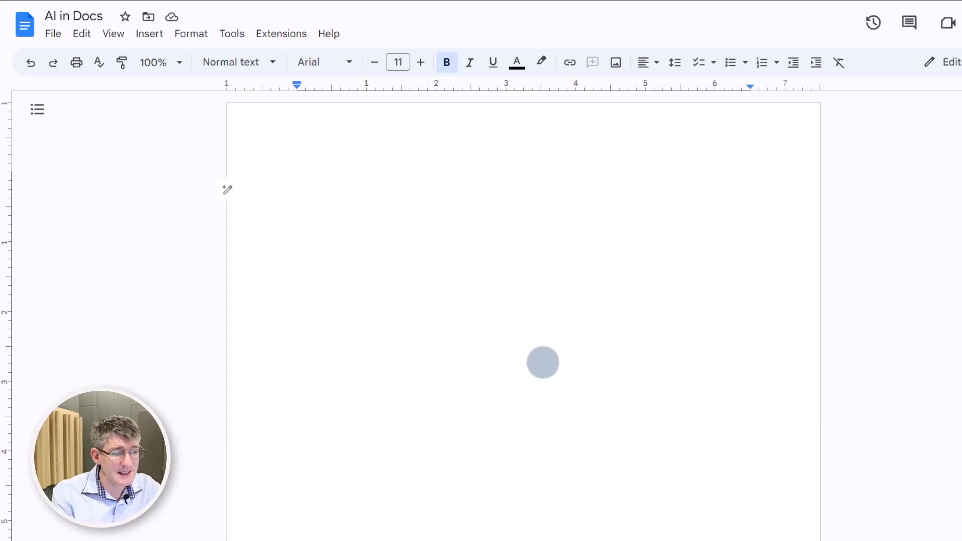
mouse_move(227, 191)
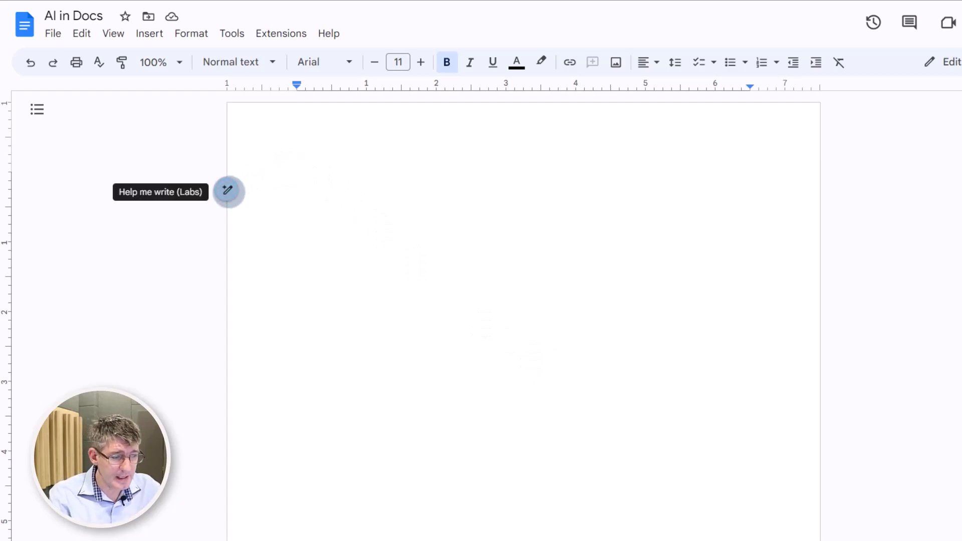
Ask Help me write for a Year 1 parent breakfast invitation letter for June 21st 2023
click(228, 191)
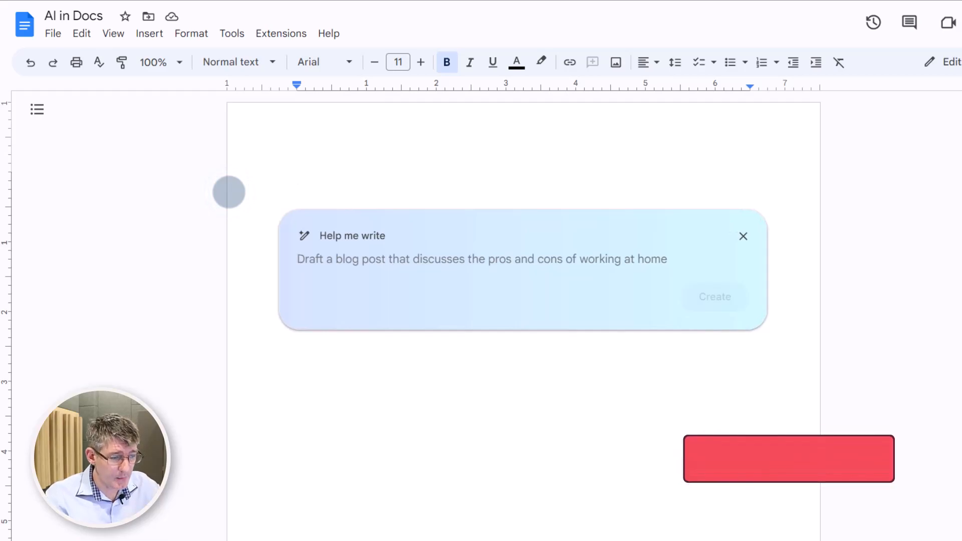
text(Write an invitation letter to year 1 parents for the Parent breakfast taking place on June the 21st 2023.)
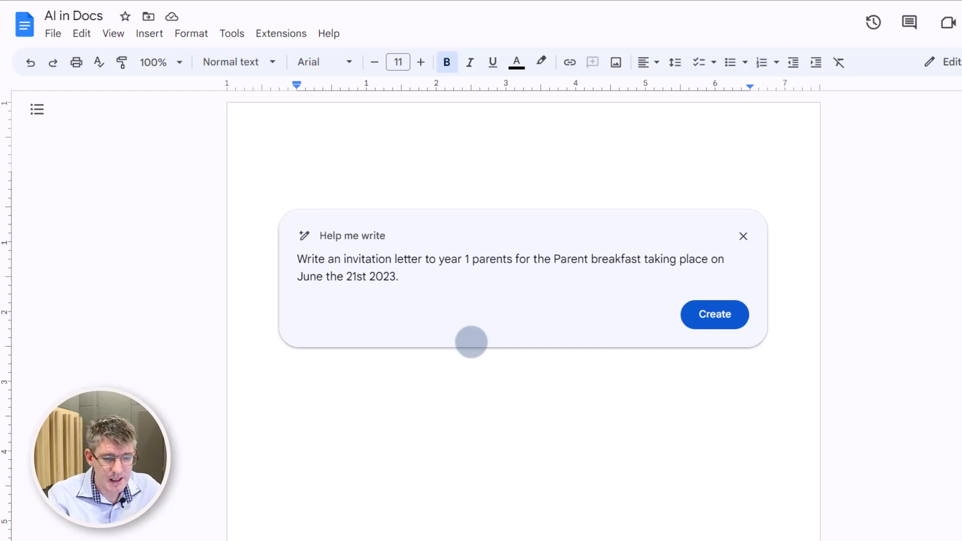
Generate the draft letter inviting Year 1 parents to the 9:00am June 21st breakfast
click(713, 315)
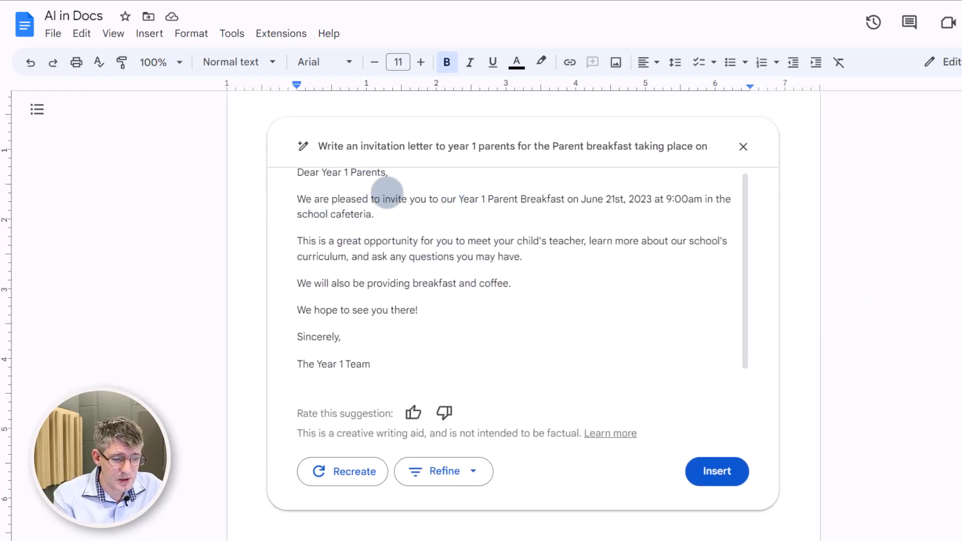
mouse_move(443, 413)
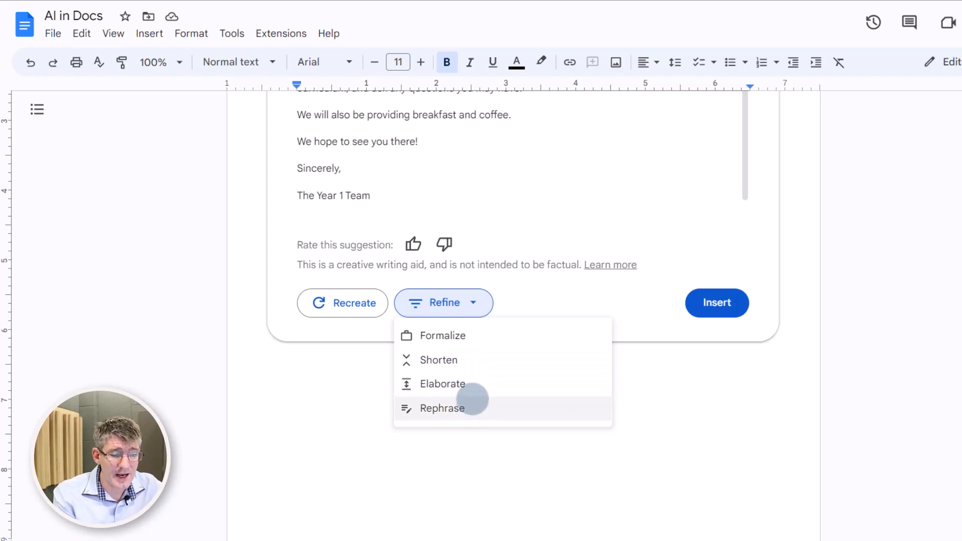
Elaborate the letter and review the activity list and June 15th RSVP note
click(443, 408)
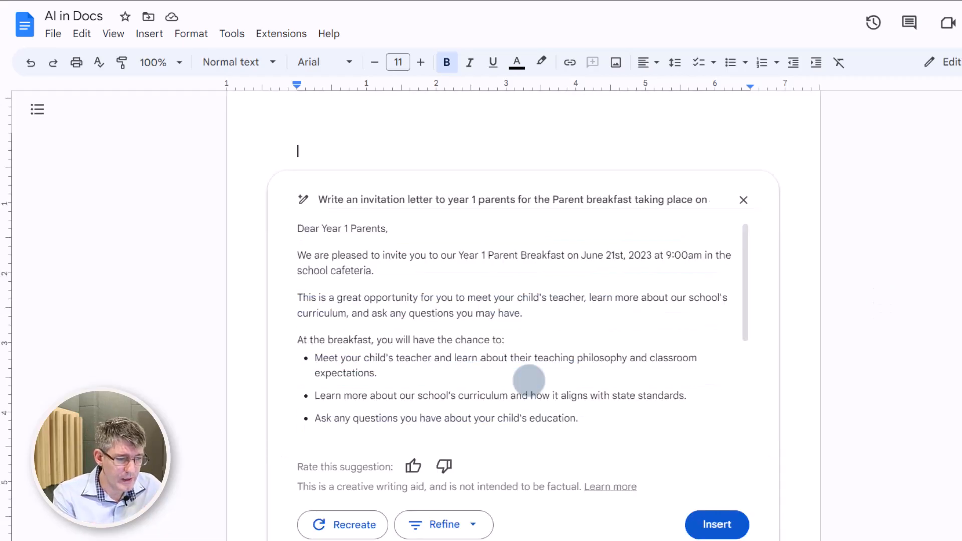
scroll(down, 3)
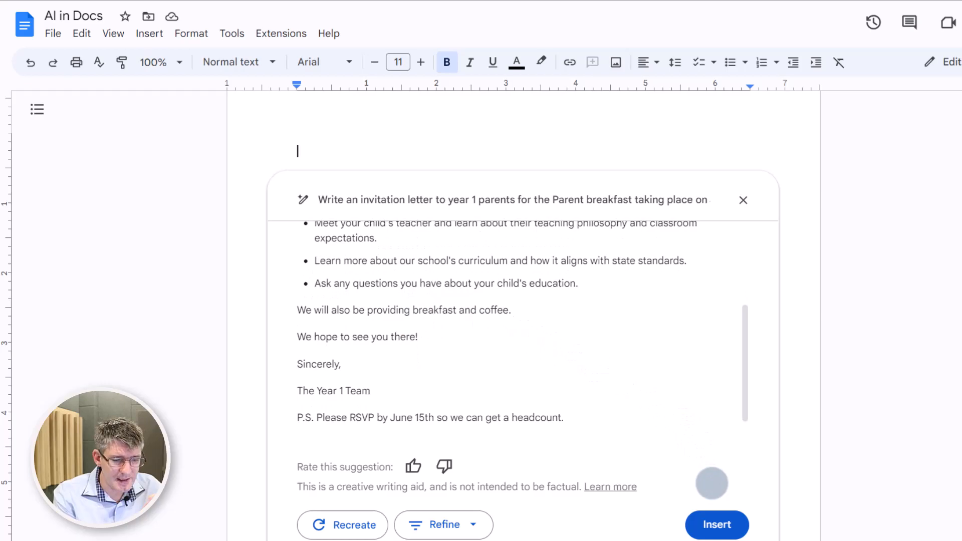
click(716, 525)
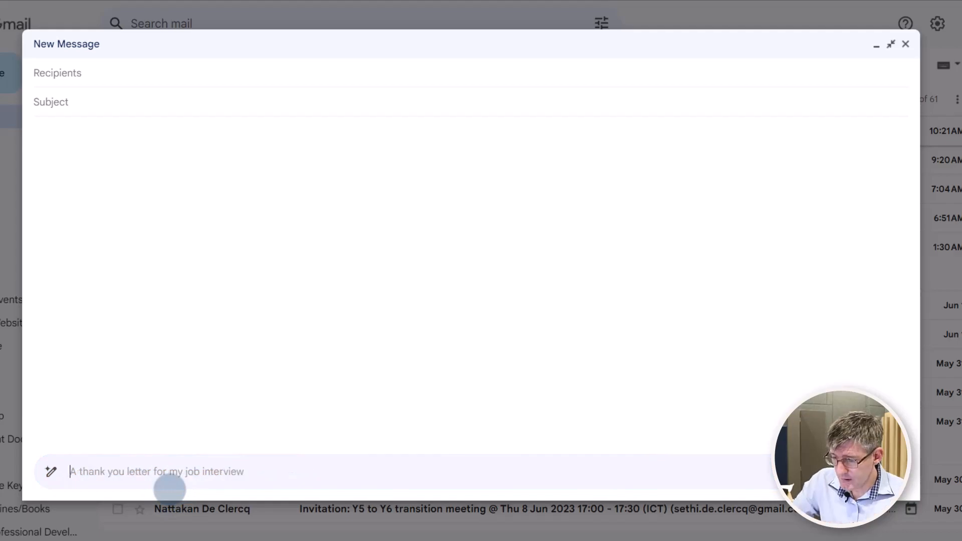
Prompt Gmail's Help me write for a June 21st Year 1 breakfast invitation mail
text(Write an invitation letter to year 1 parents for the Parent breakfast taking place on June the 21st 2023.)
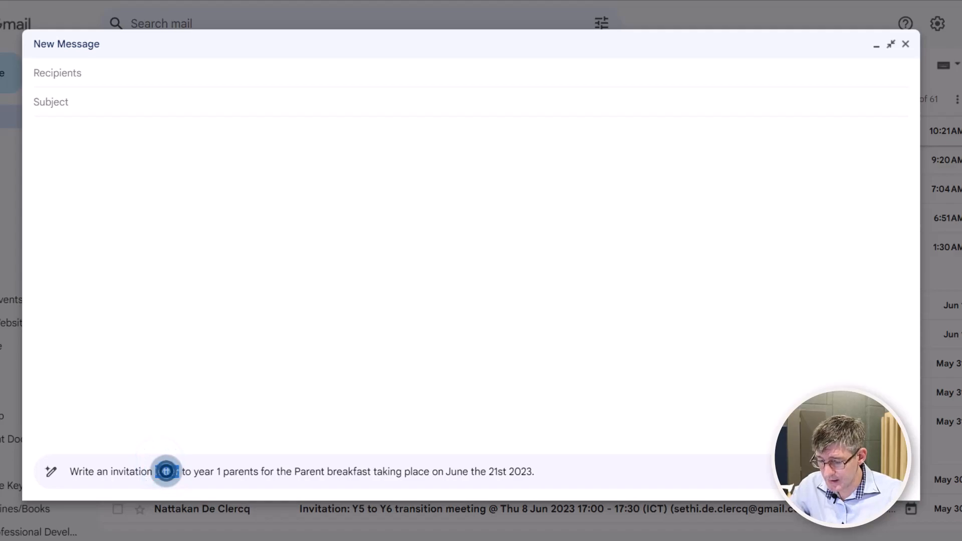
text(mail)
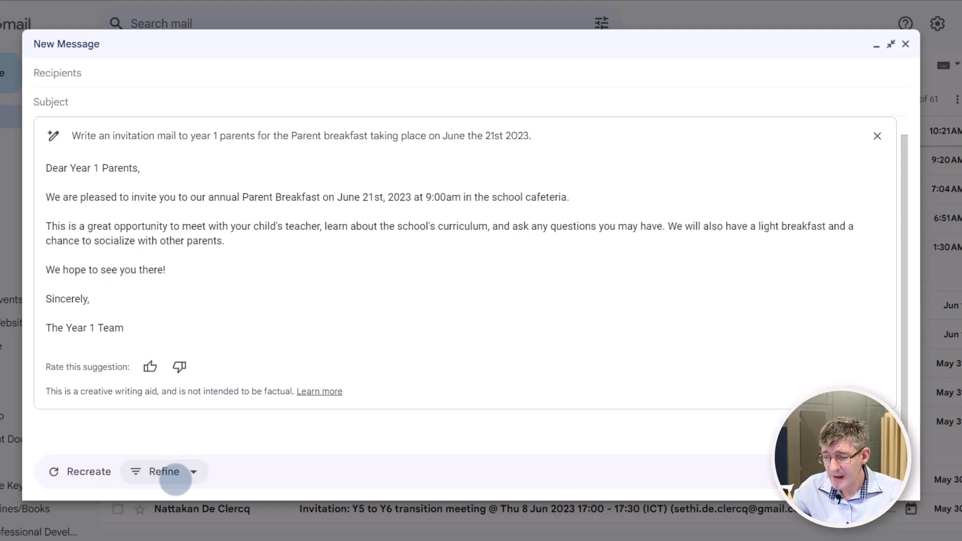
Formalize the AI invitation email and insert it into the message body
click(194, 472)
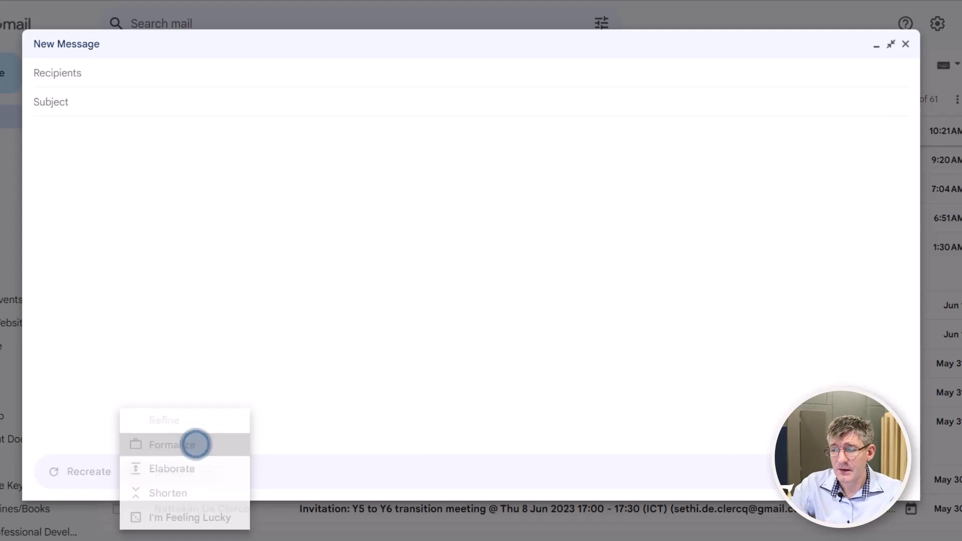
click(173, 445)
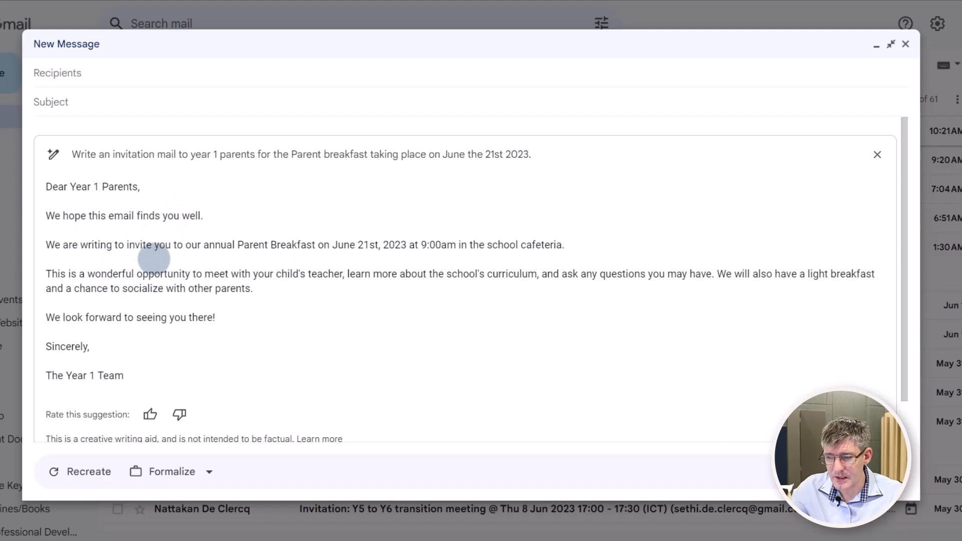
mouse_move(468, 254)
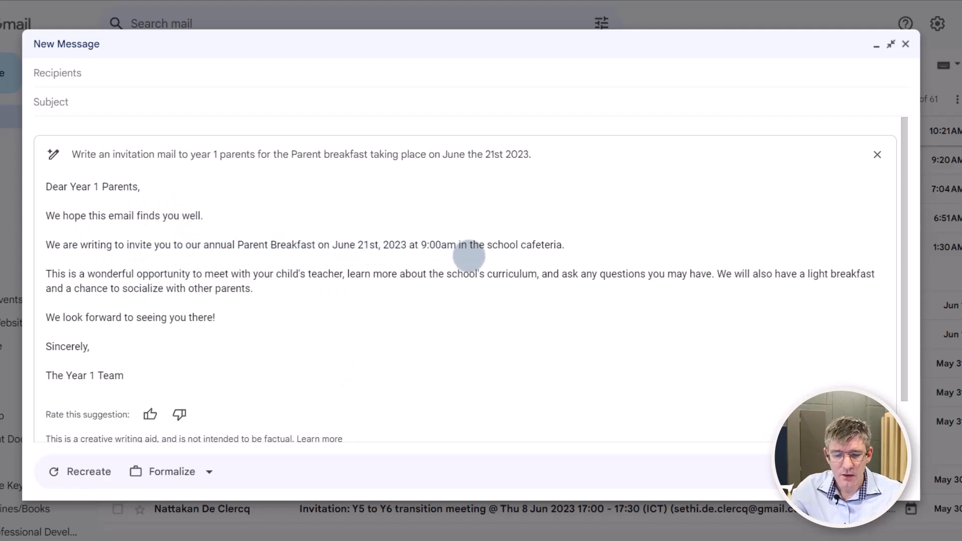
click(877, 154)
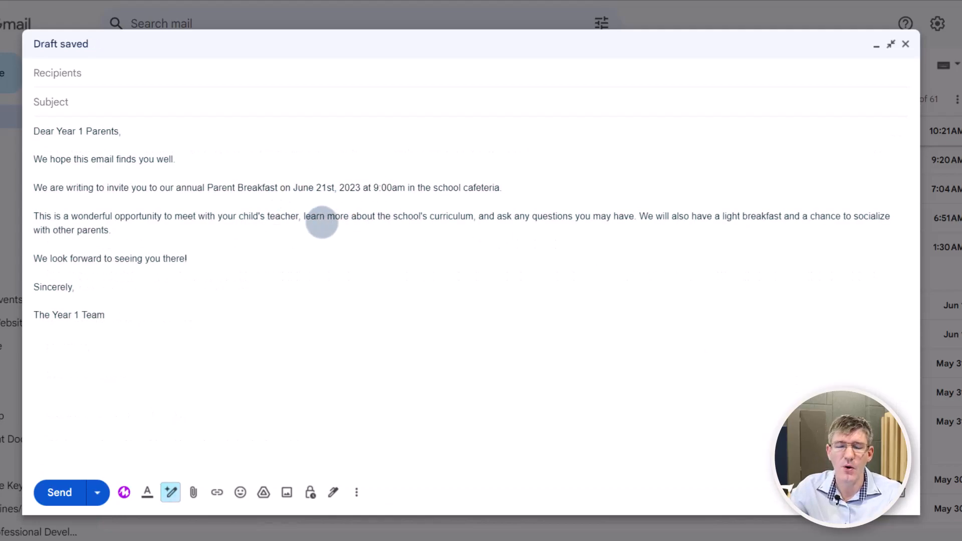
mouse_move(330, 272)
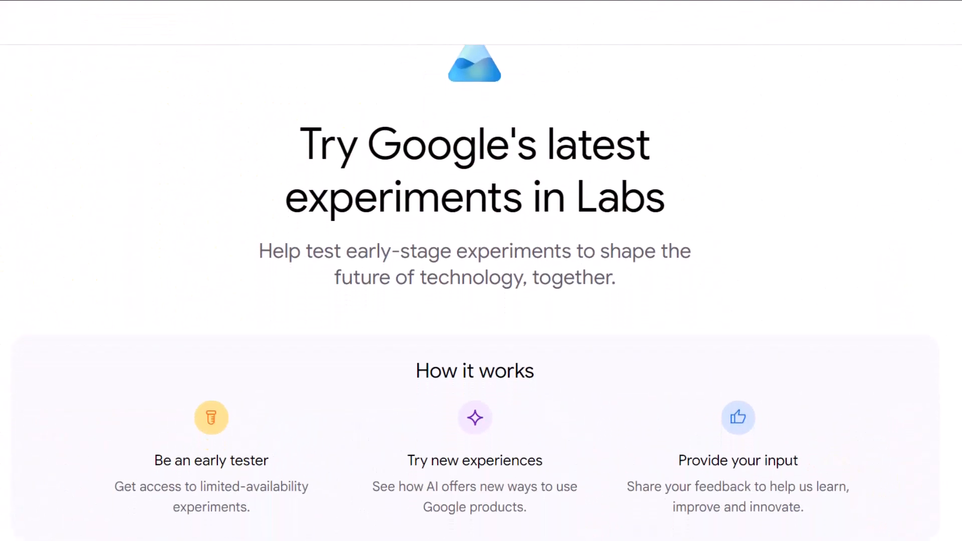
Scroll the Google Labs page down to the Google Workspace waitlist entry
scroll(down, 3)
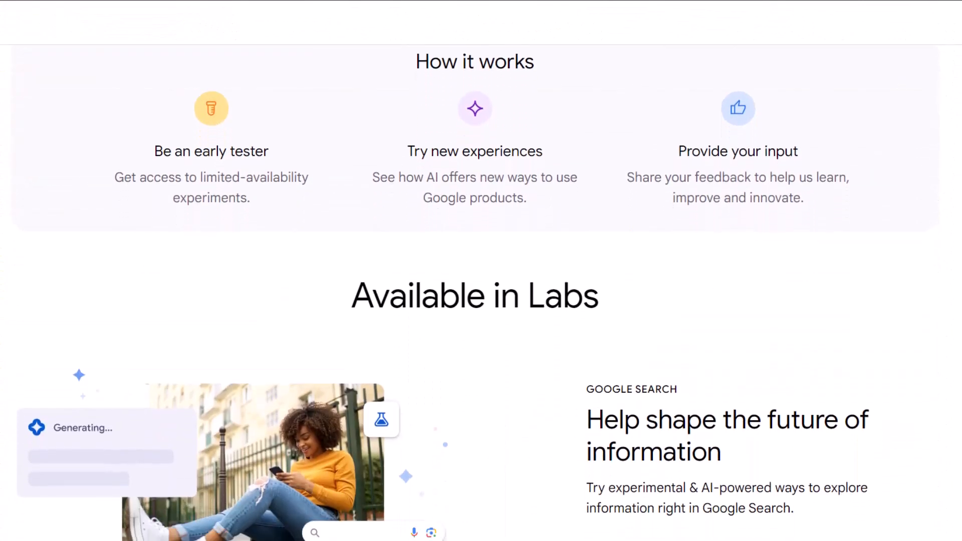
scroll(down, 3)
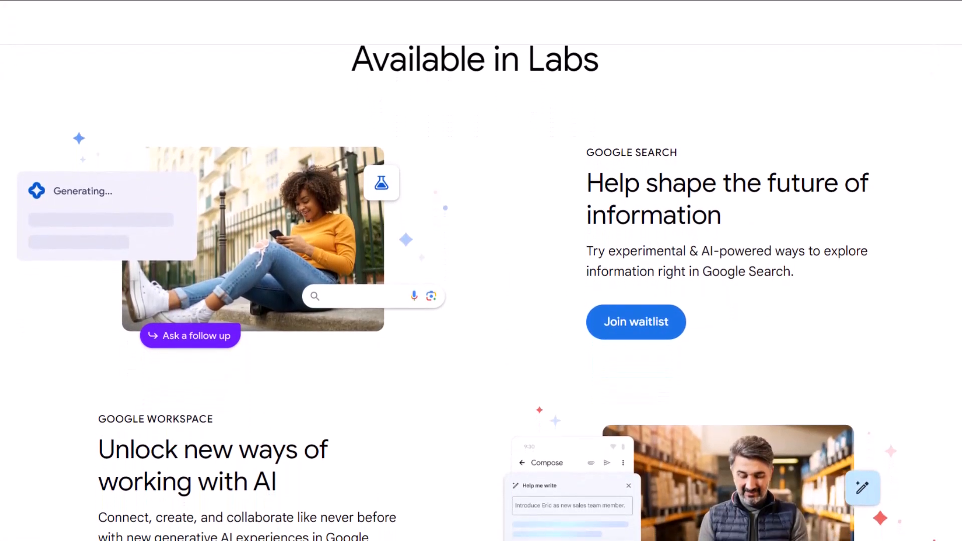
scroll(down, 3)
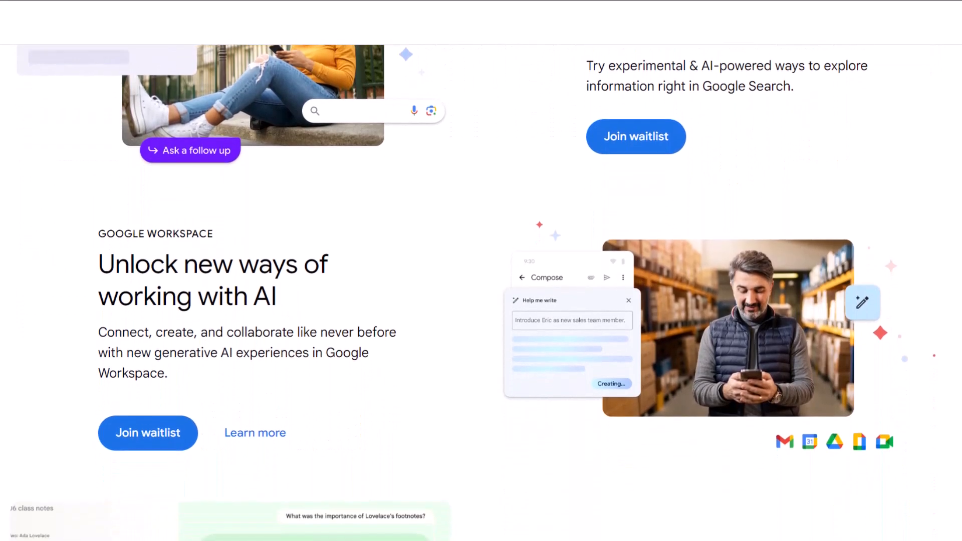